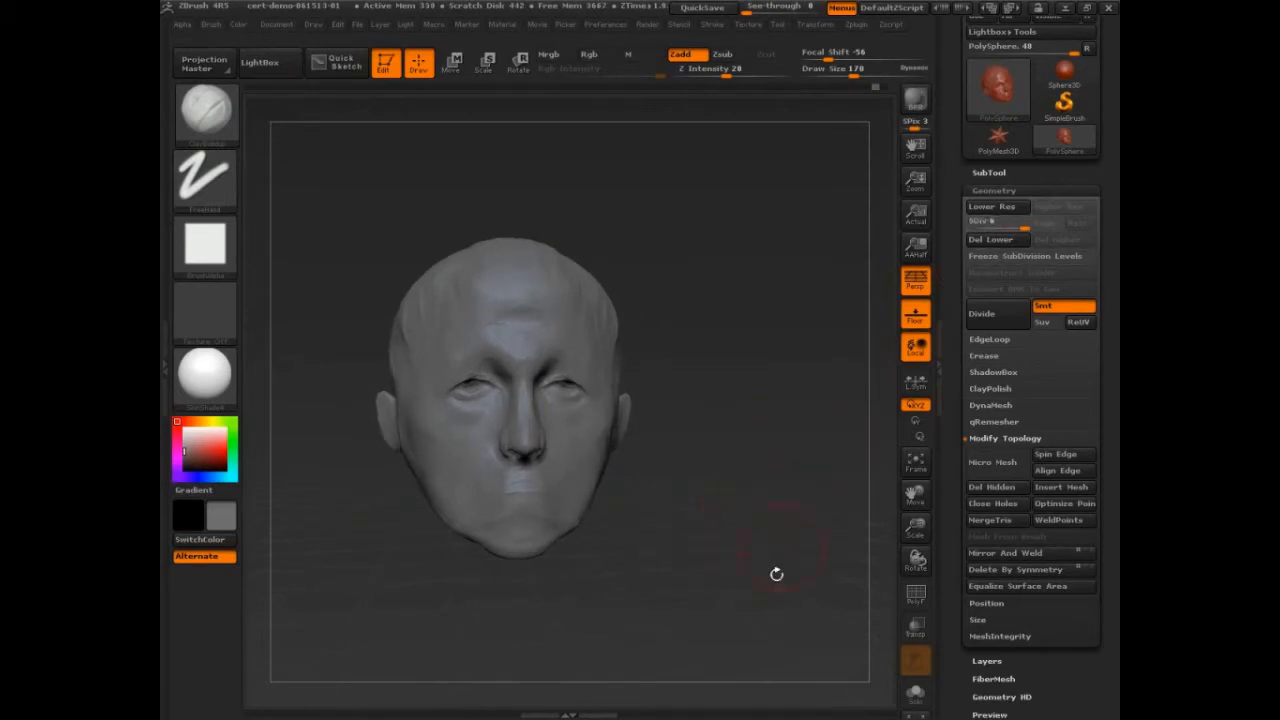
# Pan the sculpted head to the left side of the canvas, leaving room for notes.
pyautogui.moveTo(776, 572); pyautogui.dragTo(678, 606)
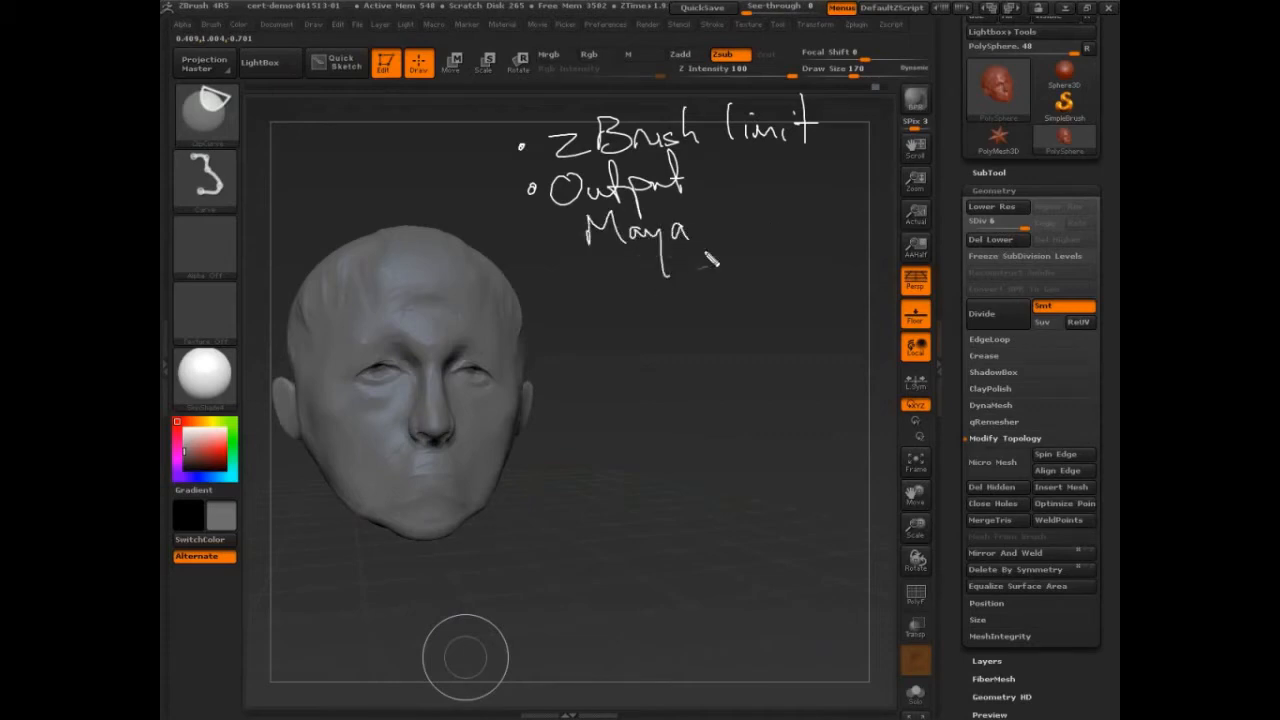
# Handwrite '- import', '- RIGGING' and start '- Rendering' as note lines under Maya.
pyautogui.moveTo(650, 270); pyautogui.dragTo(696, 264)
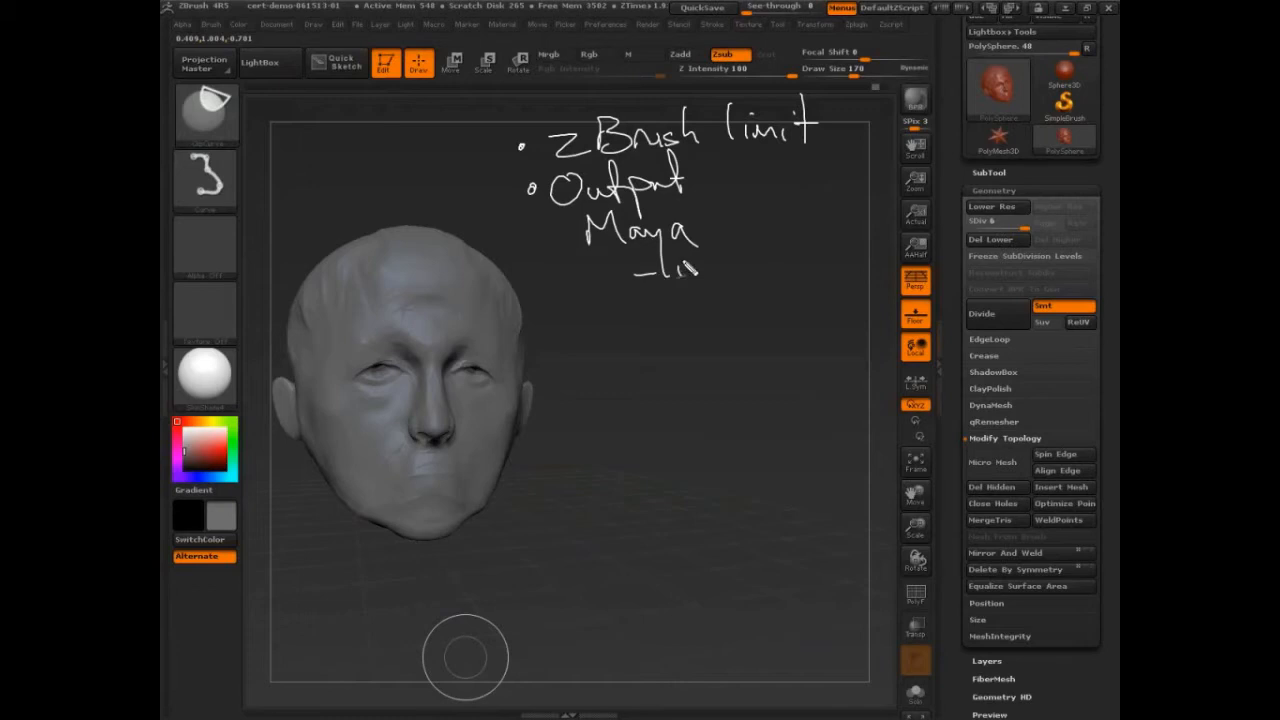
pyautogui.moveTo(664, 270); pyautogui.dragTo(790, 270)
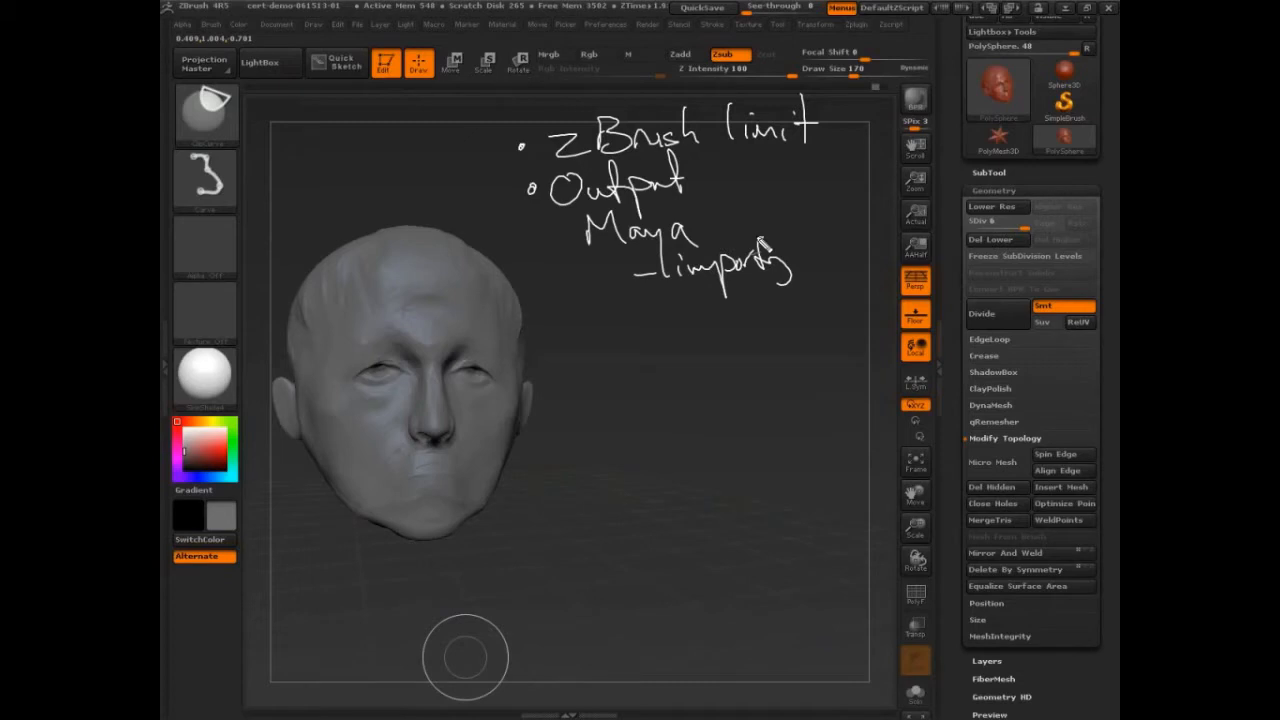
pyautogui.moveTo(650, 310); pyautogui.dragTo(700, 320)
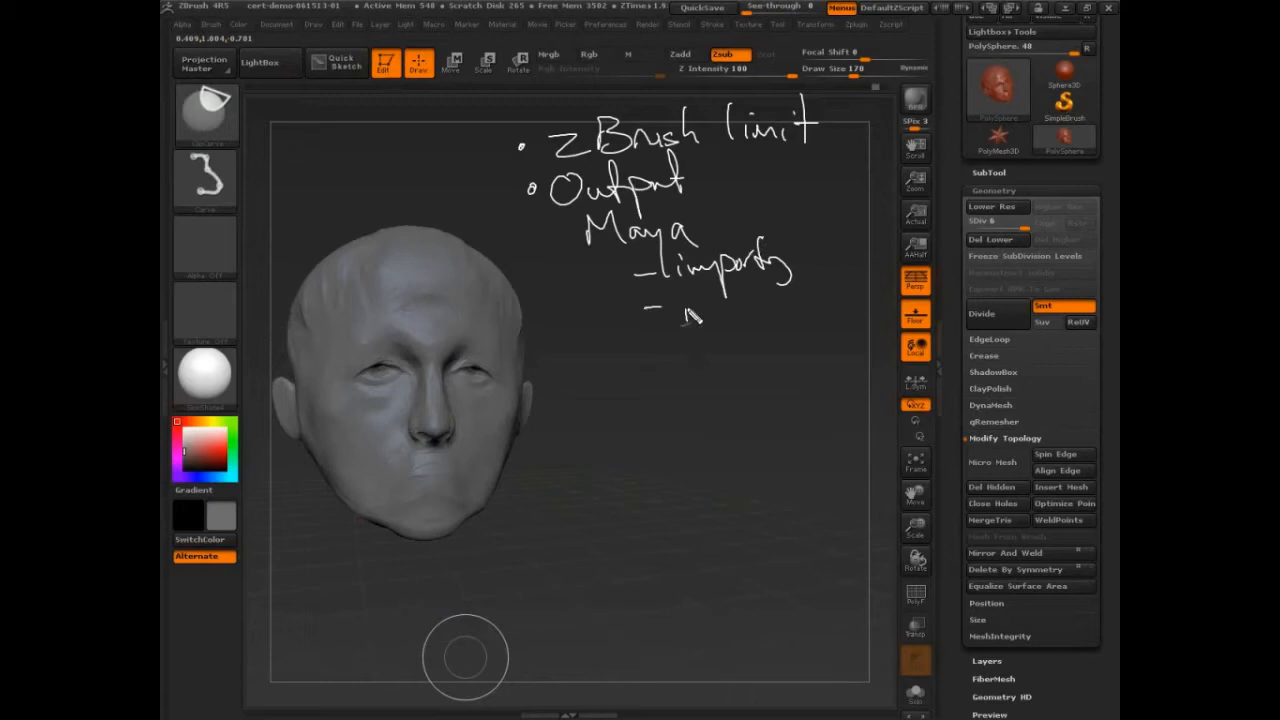
pyautogui.moveTo(680, 310); pyautogui.dragTo(790, 312)
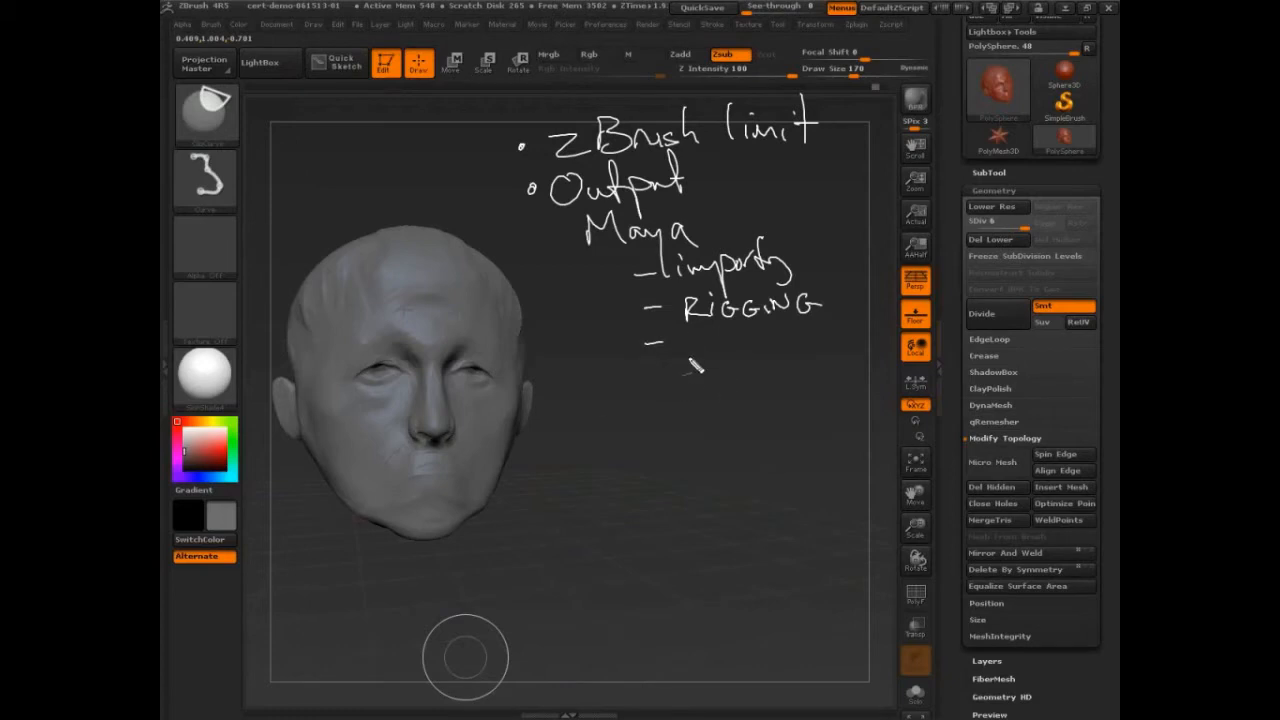
pyautogui.moveTo(684, 360); pyautogui.dragTo(790, 360)
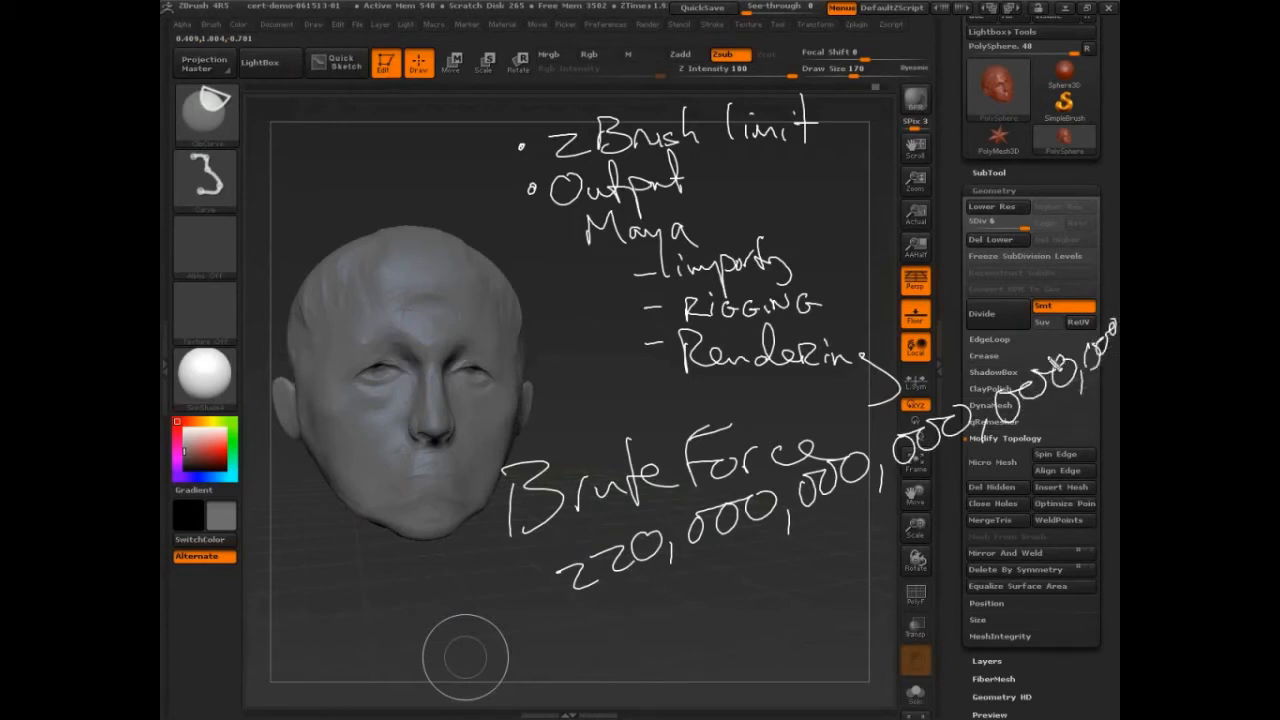
pyautogui.moveTo(990, 388)
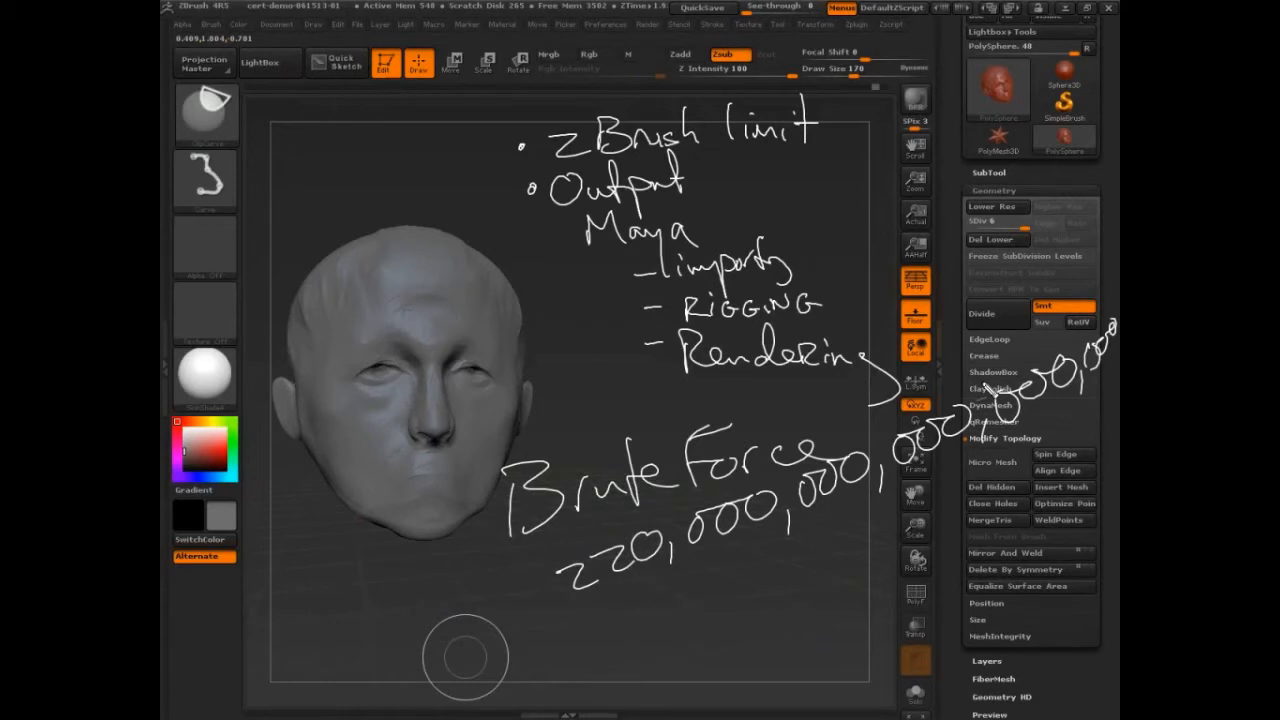
pyautogui.moveTo(564, 618)
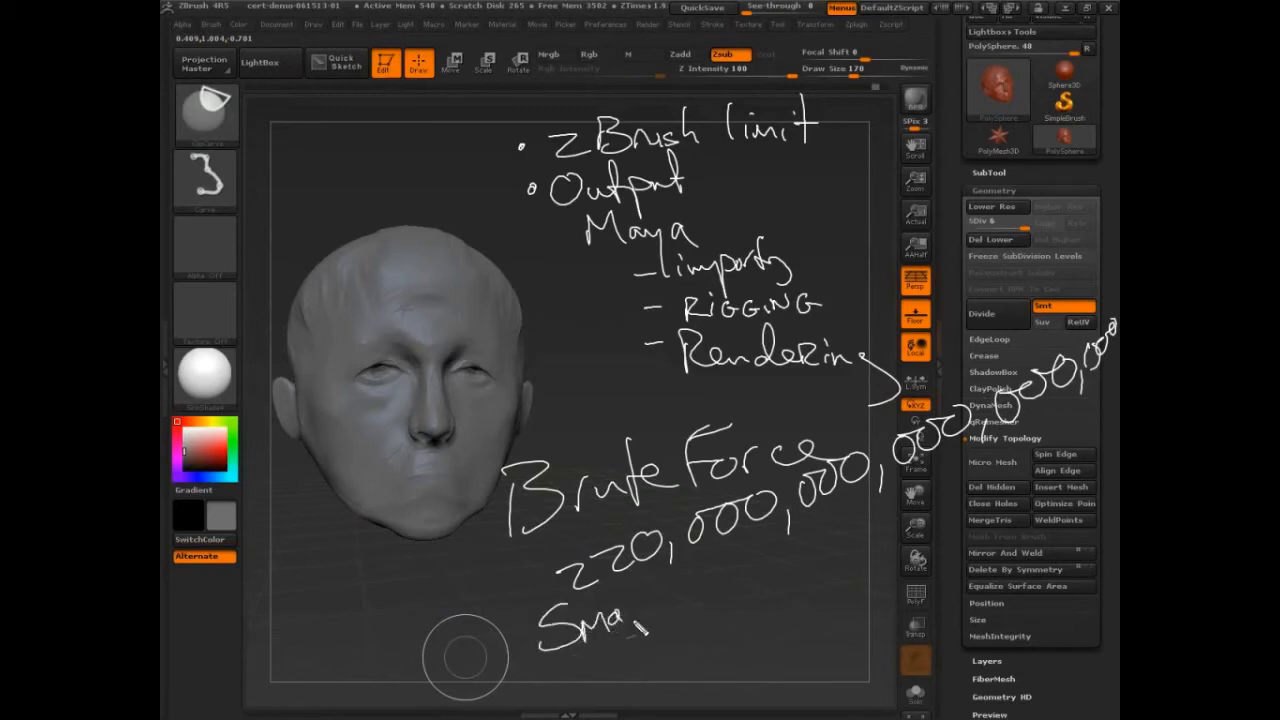
# Handwrite 'Smart, fast, adaptive on the fly algorithms' below the Brute Force number, with bullet marks.
pyautogui.moveTo(620, 600); pyautogui.dragTo(740, 570)
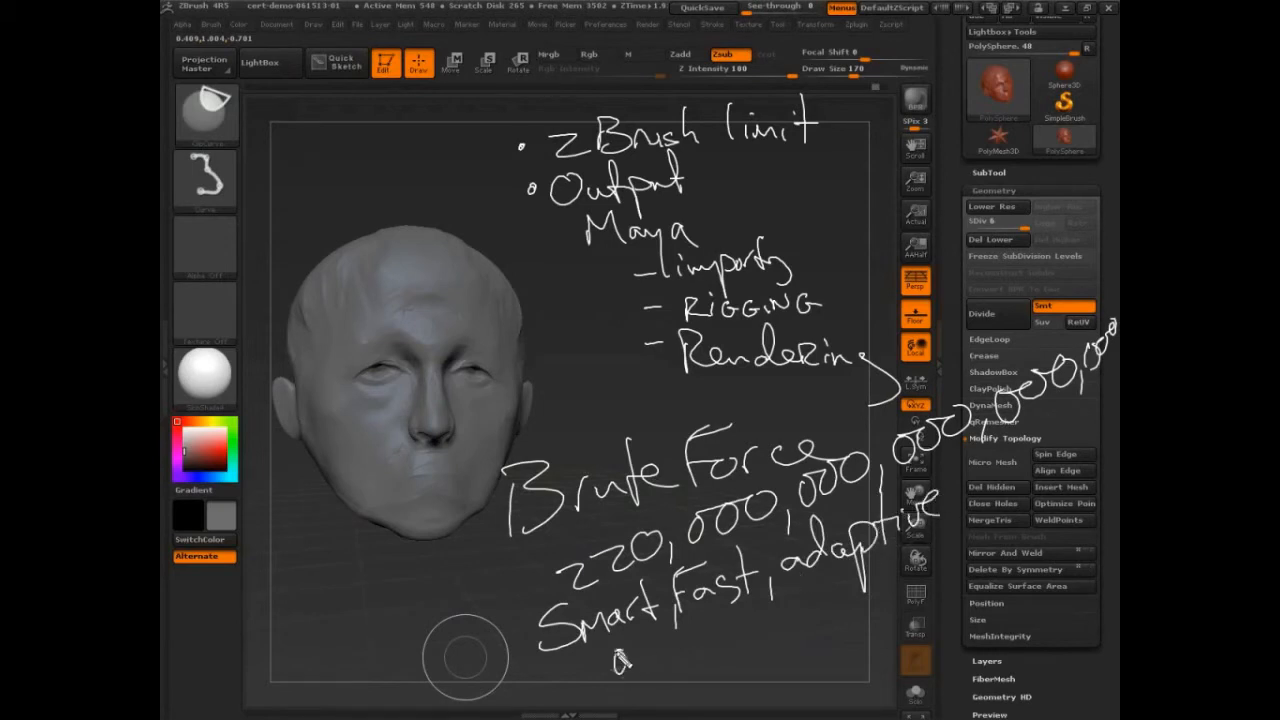
pyautogui.moveTo(616, 660); pyautogui.dragTo(790, 640)
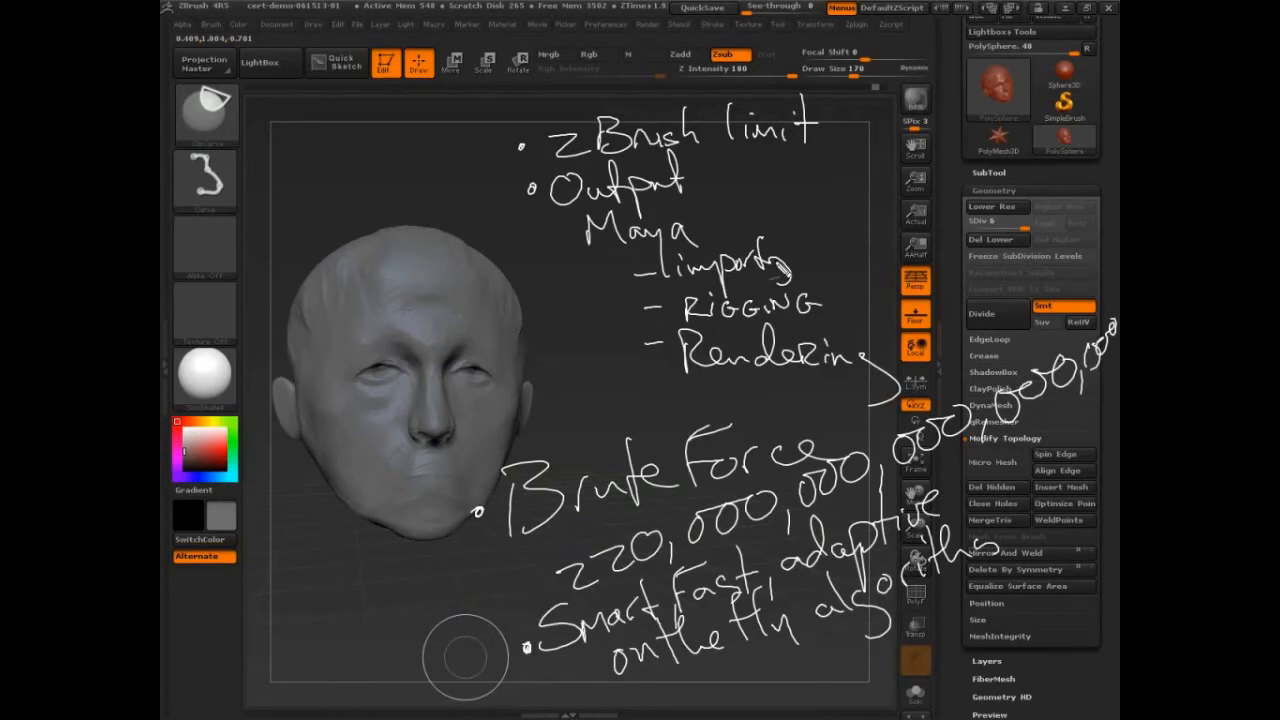
pyautogui.moveTo(456, 516); pyautogui.dragTo(1084, 356)
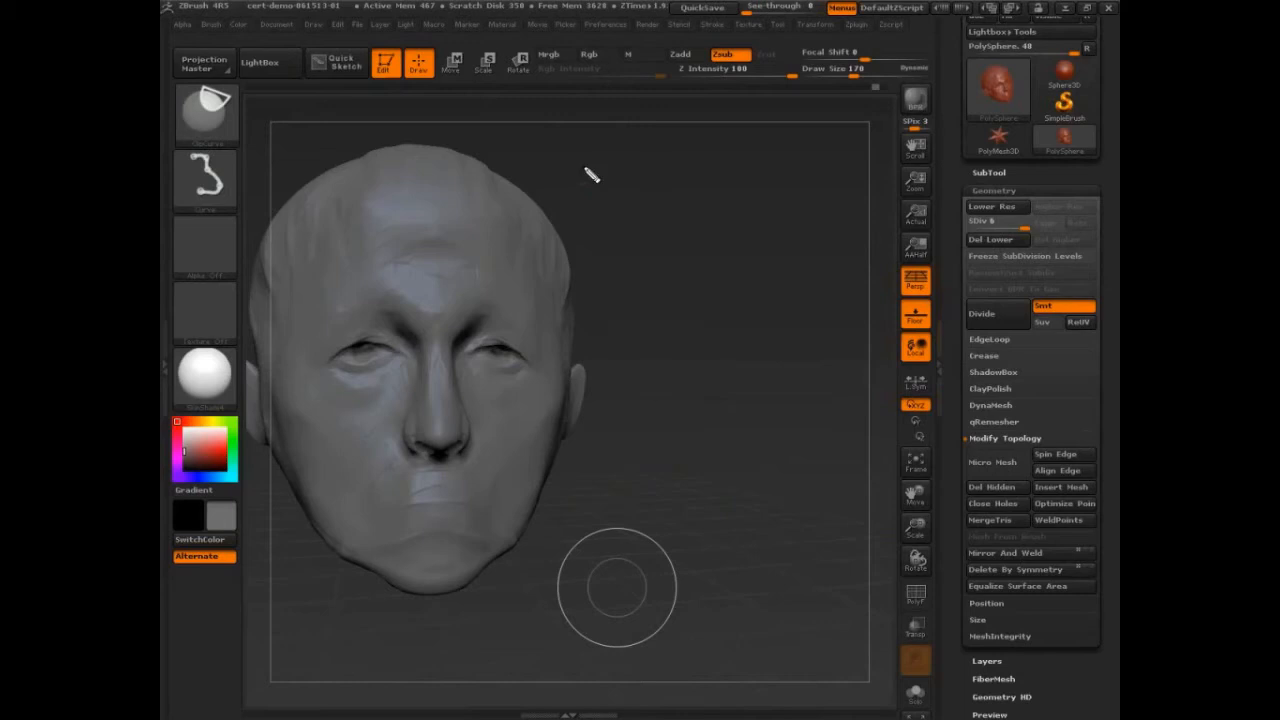
pyautogui.moveTo(564, 164)
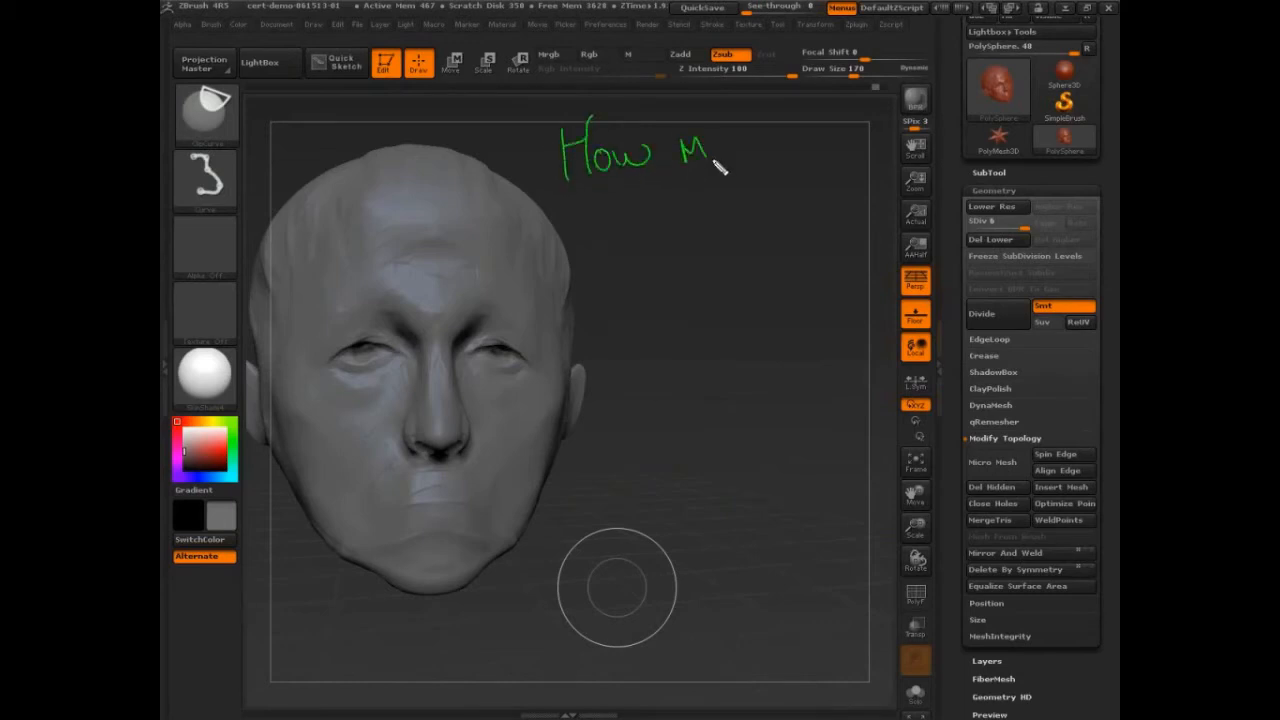
# Handwrite a green 'How much' note above the head.
pyautogui.moveTo(710, 164); pyautogui.dragTo(810, 150)
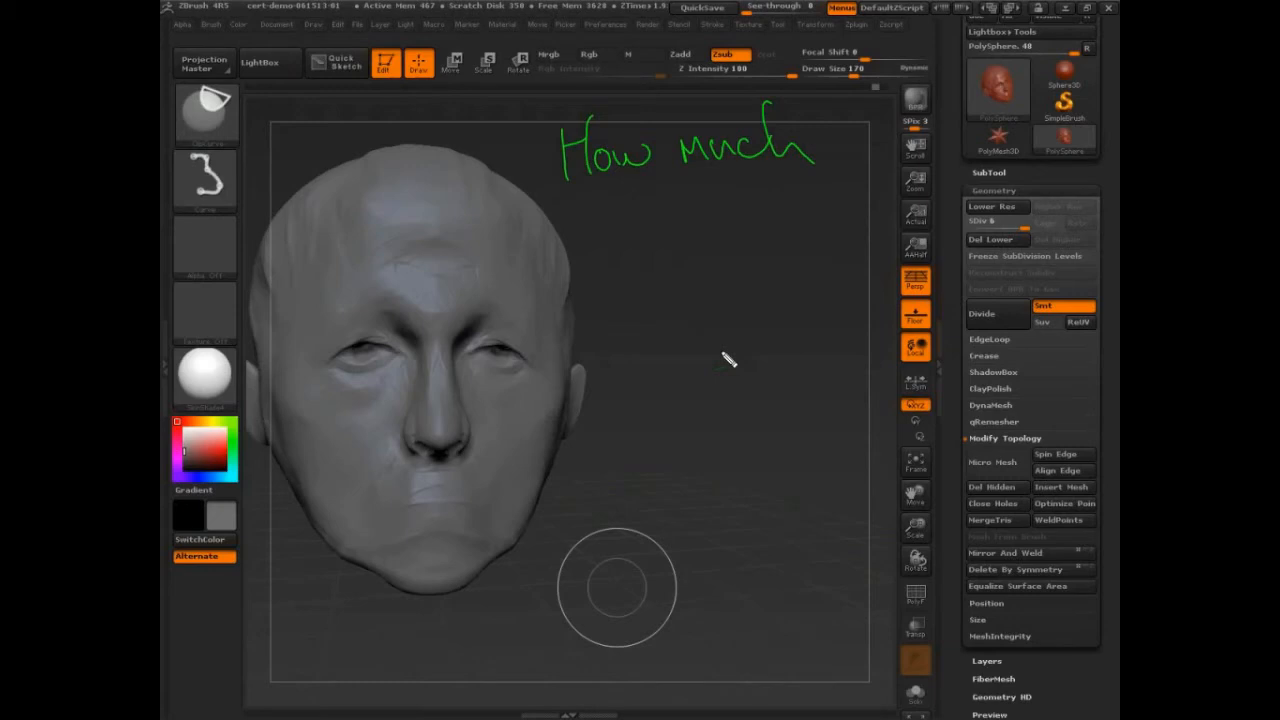
pyautogui.moveTo(356, 268)
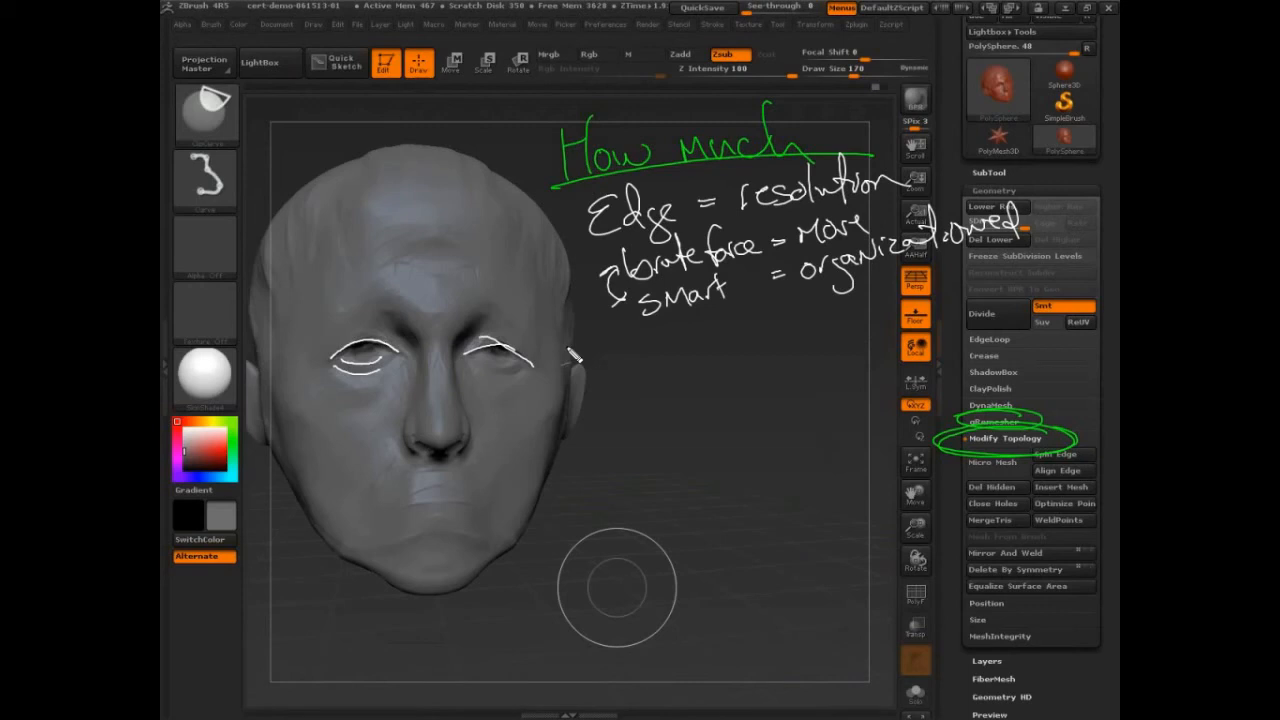
pyautogui.moveTo(572, 488)
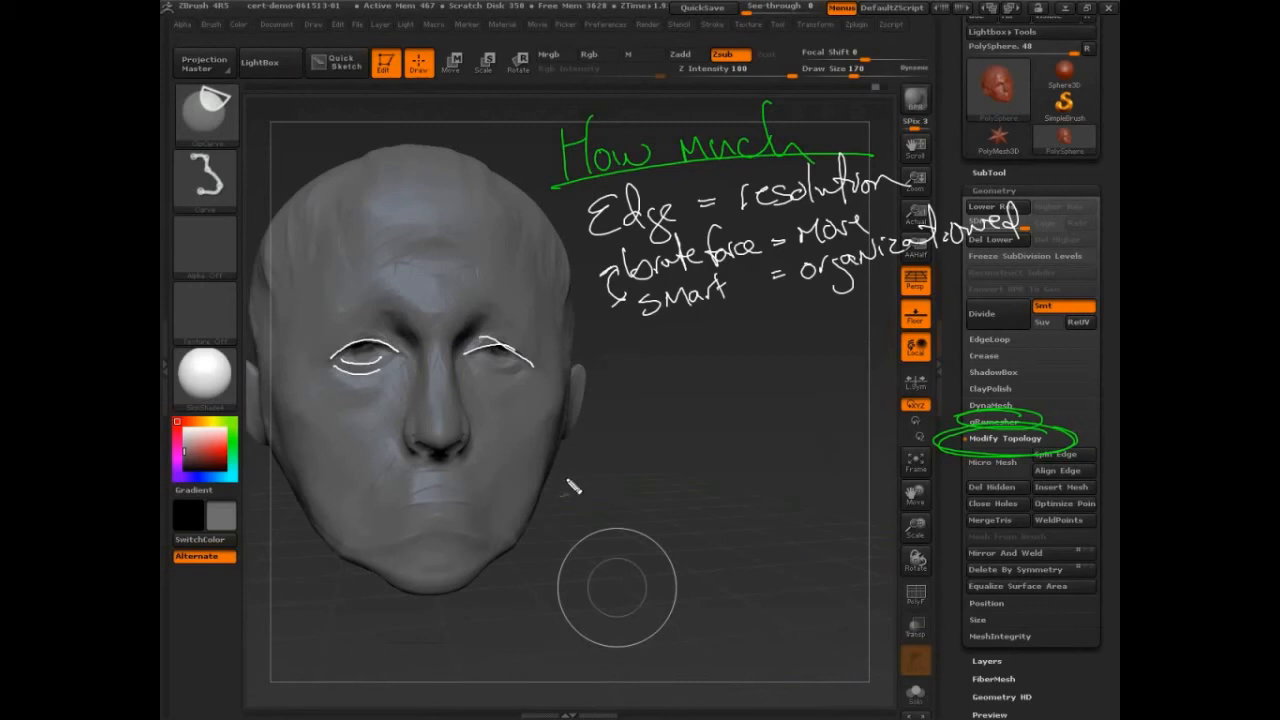
pyautogui.moveTo(690, 476)
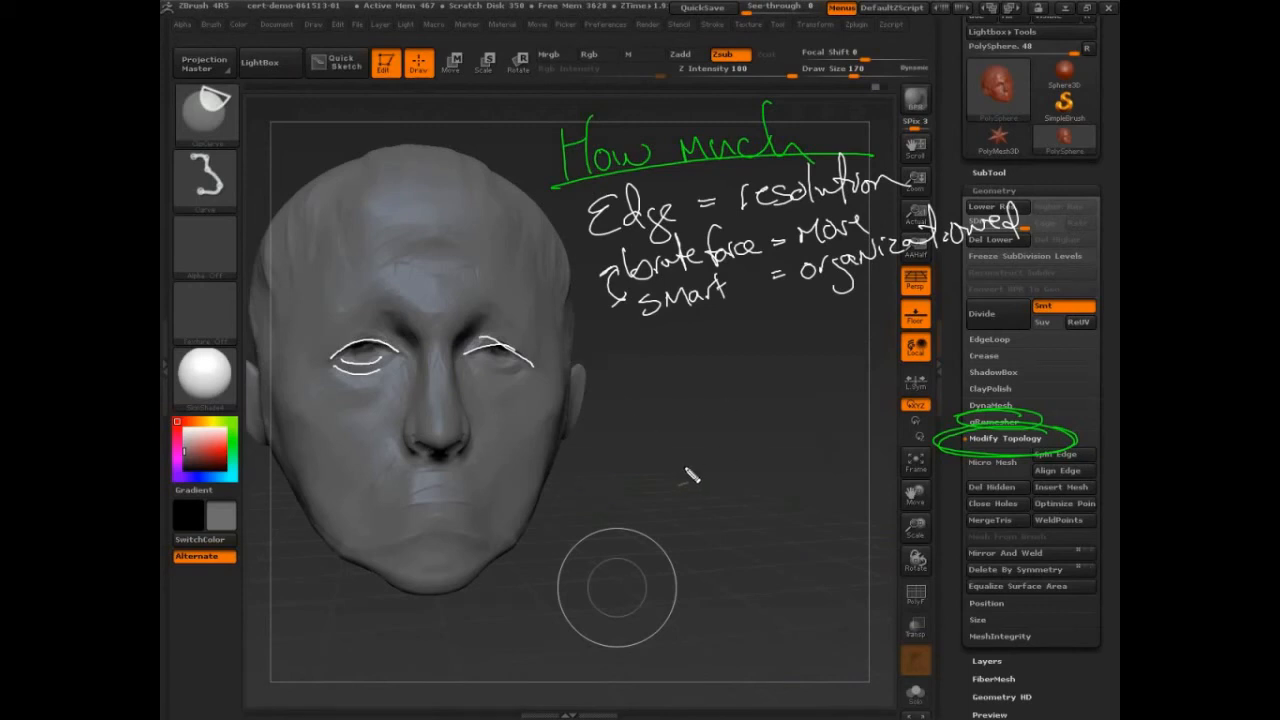
pyautogui.moveTo(656, 486)
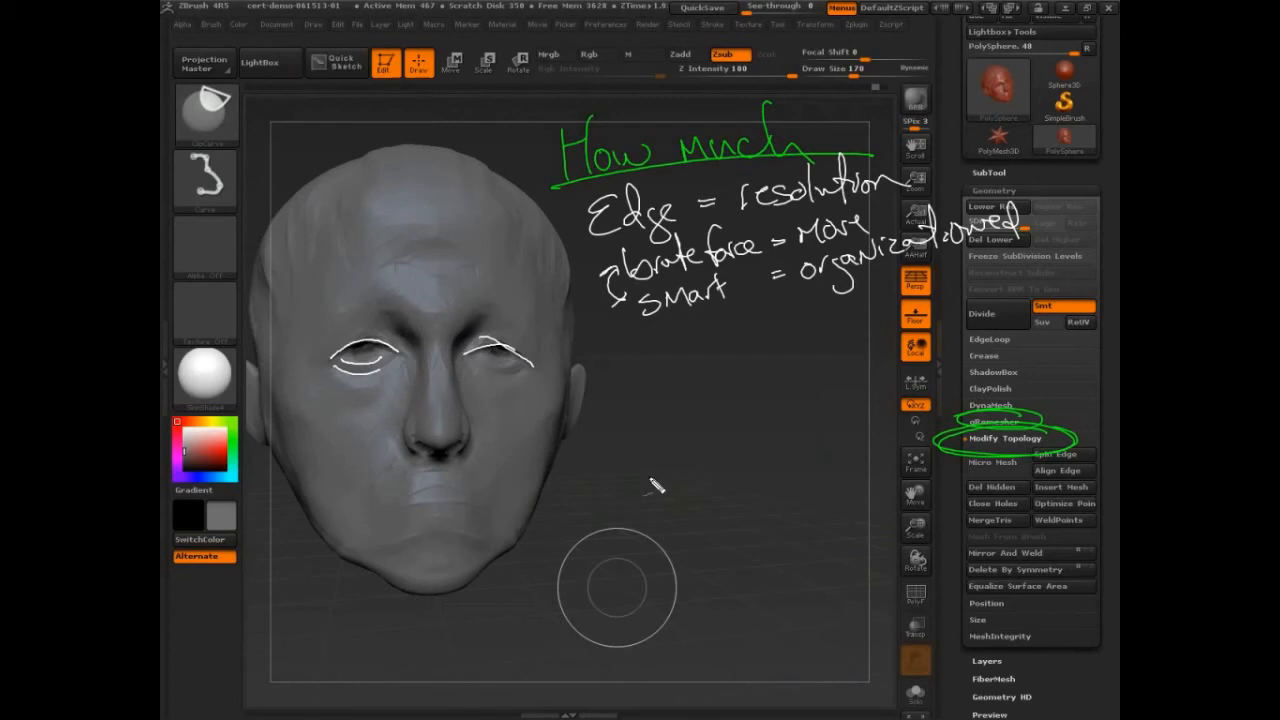
# Sketch and extend a small arrow mark beside the chin on the edge-resolution notes.
pyautogui.moveTo(684, 476); pyautogui.dragTo(756, 476)
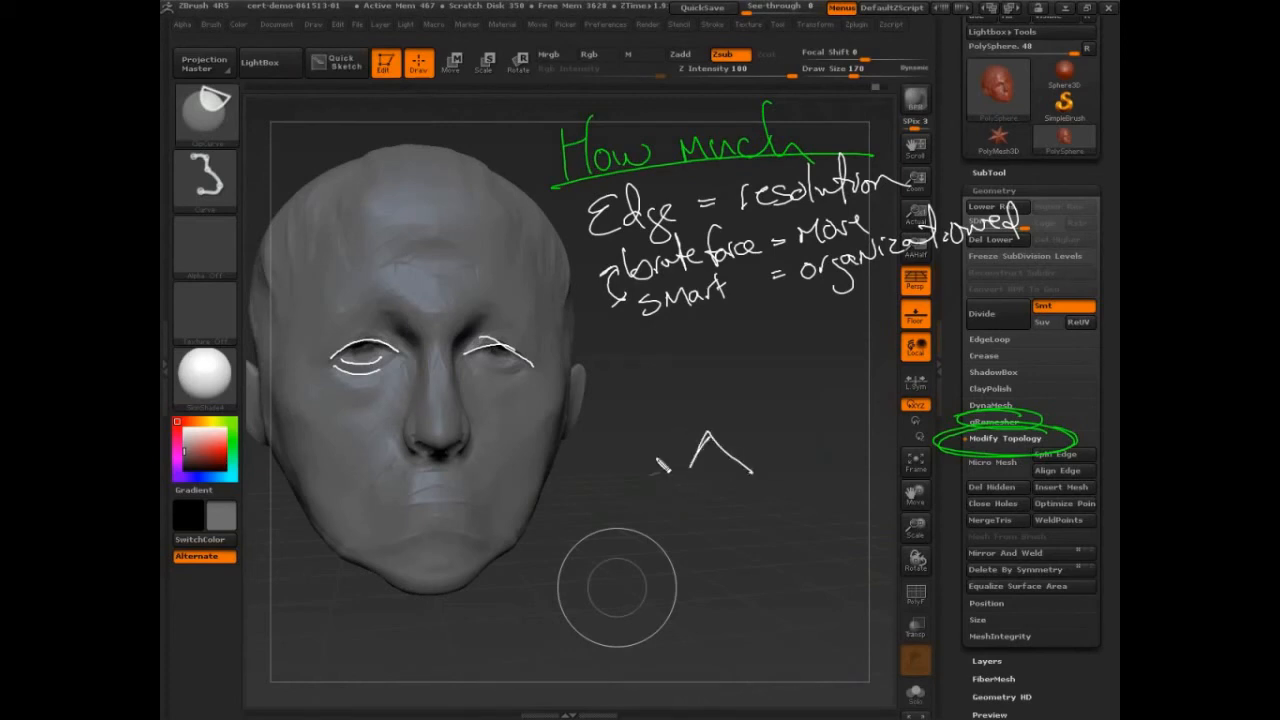
pyautogui.moveTo(580, 460); pyautogui.dragTo(836, 370)
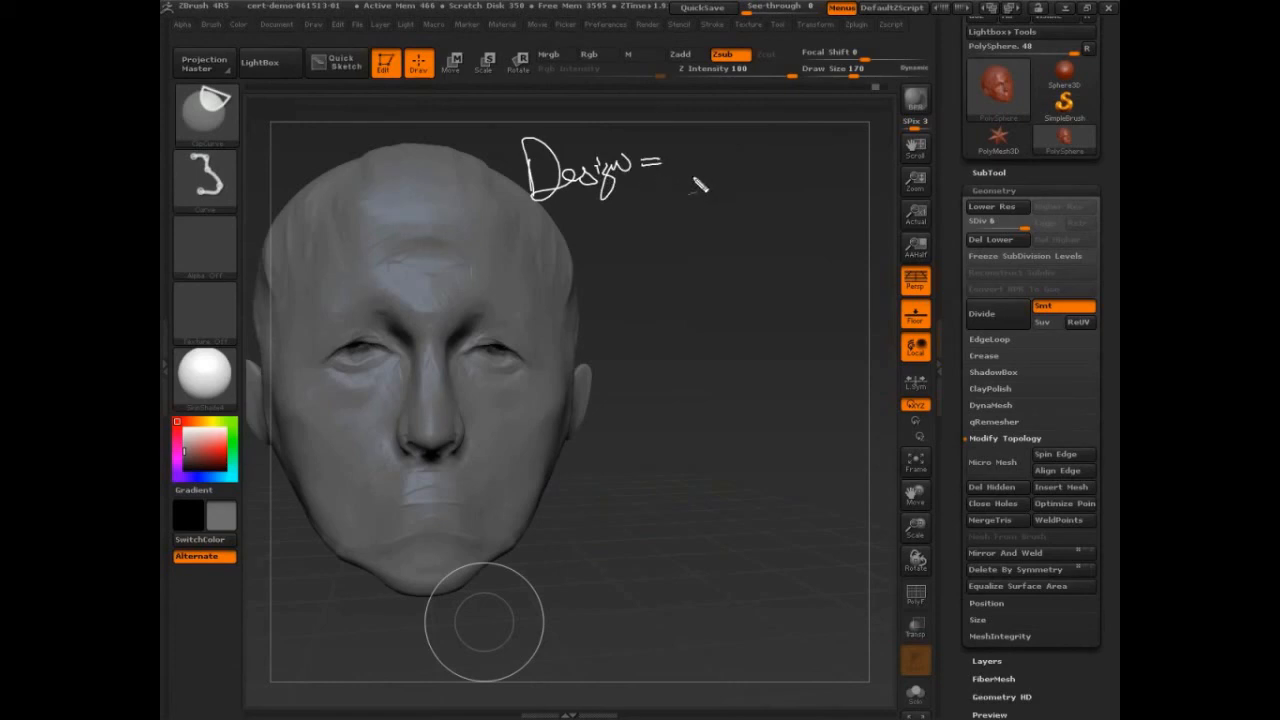
pyautogui.moveTo(682, 140)
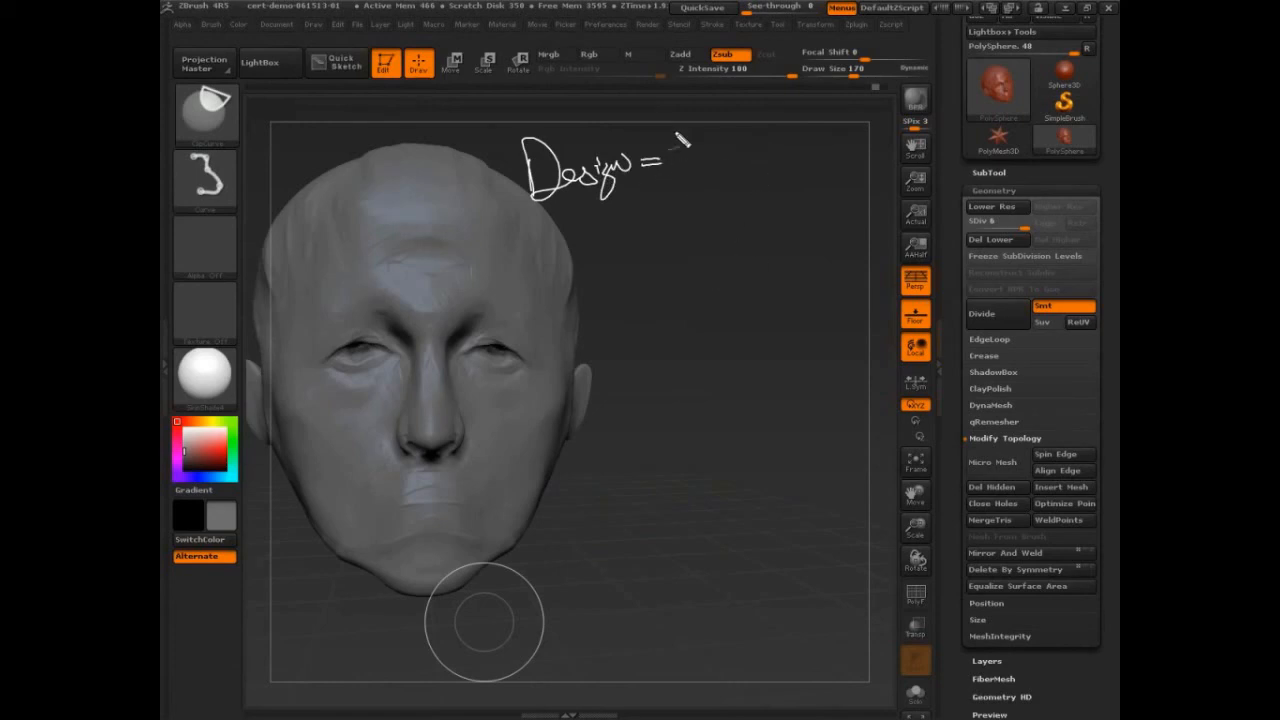
# Write 'Design = less organization', 'Production = more organization', and Edge Flow with an arrow below.
pyautogui.moveTo(696, 150); pyautogui.dragTo(816, 156)
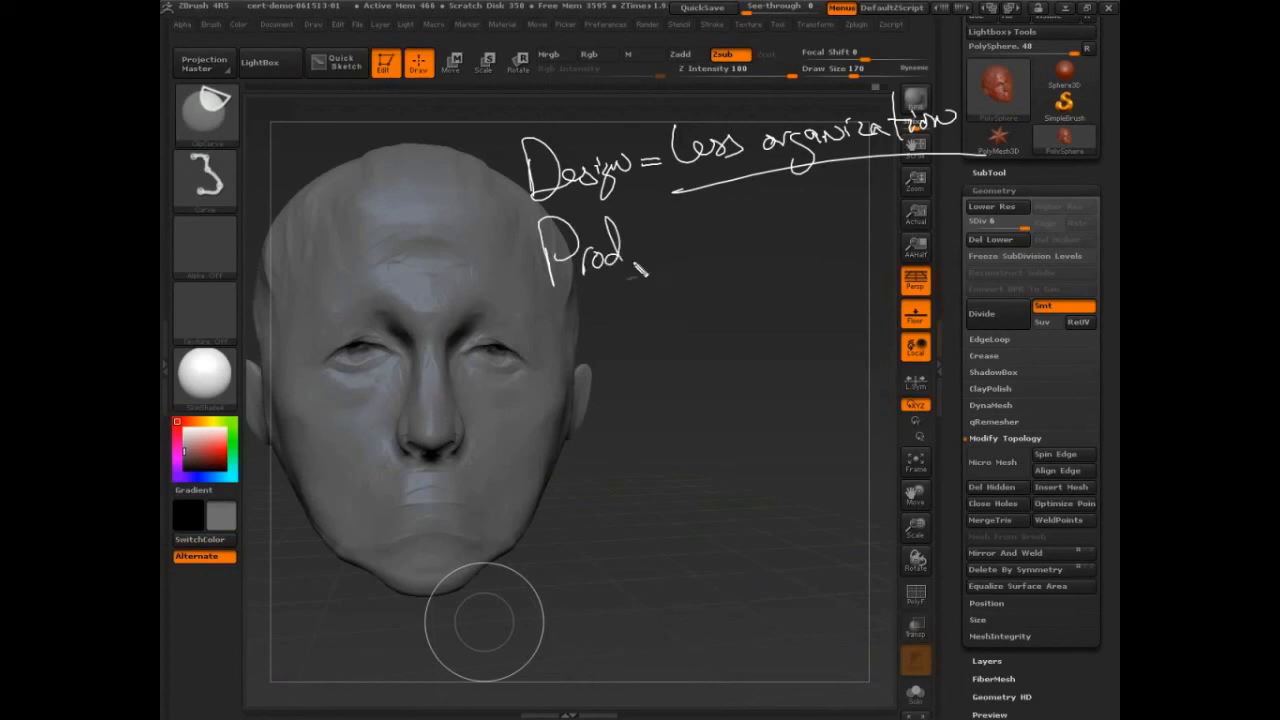
pyautogui.moveTo(624, 270); pyautogui.dragTo(724, 236)
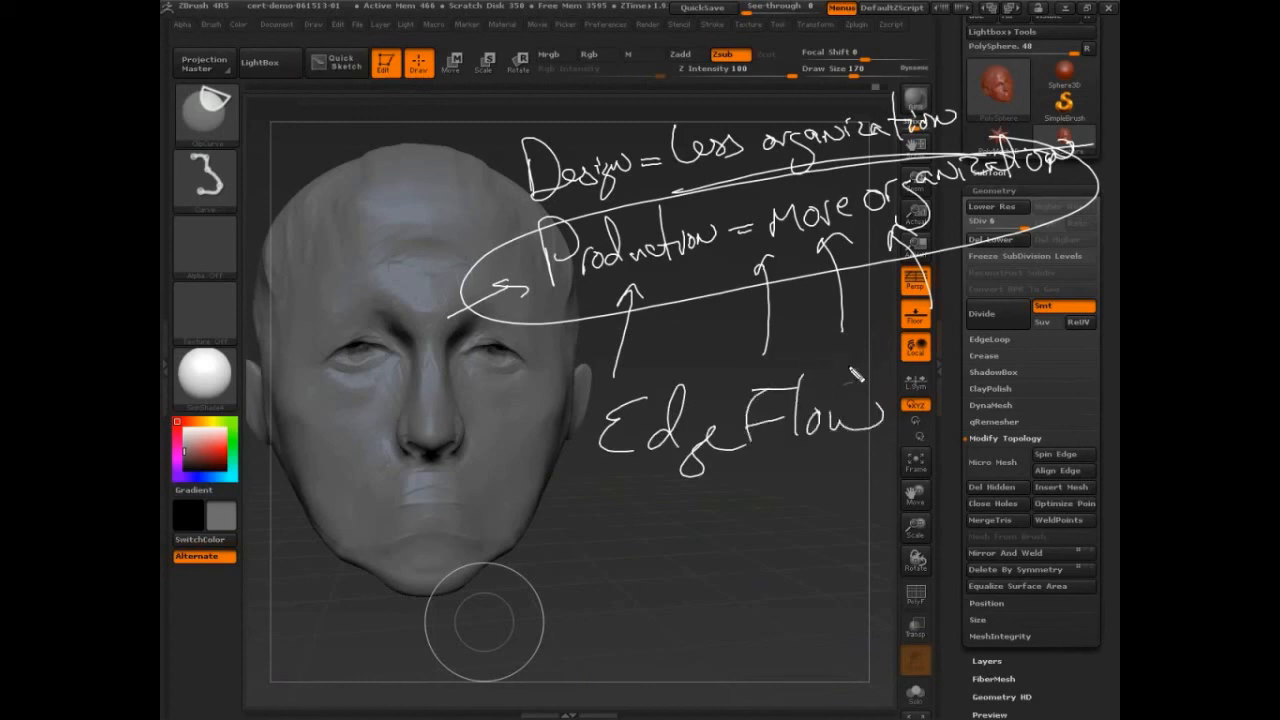
pyautogui.moveTo(744, 564); pyautogui.dragTo(540, 544)
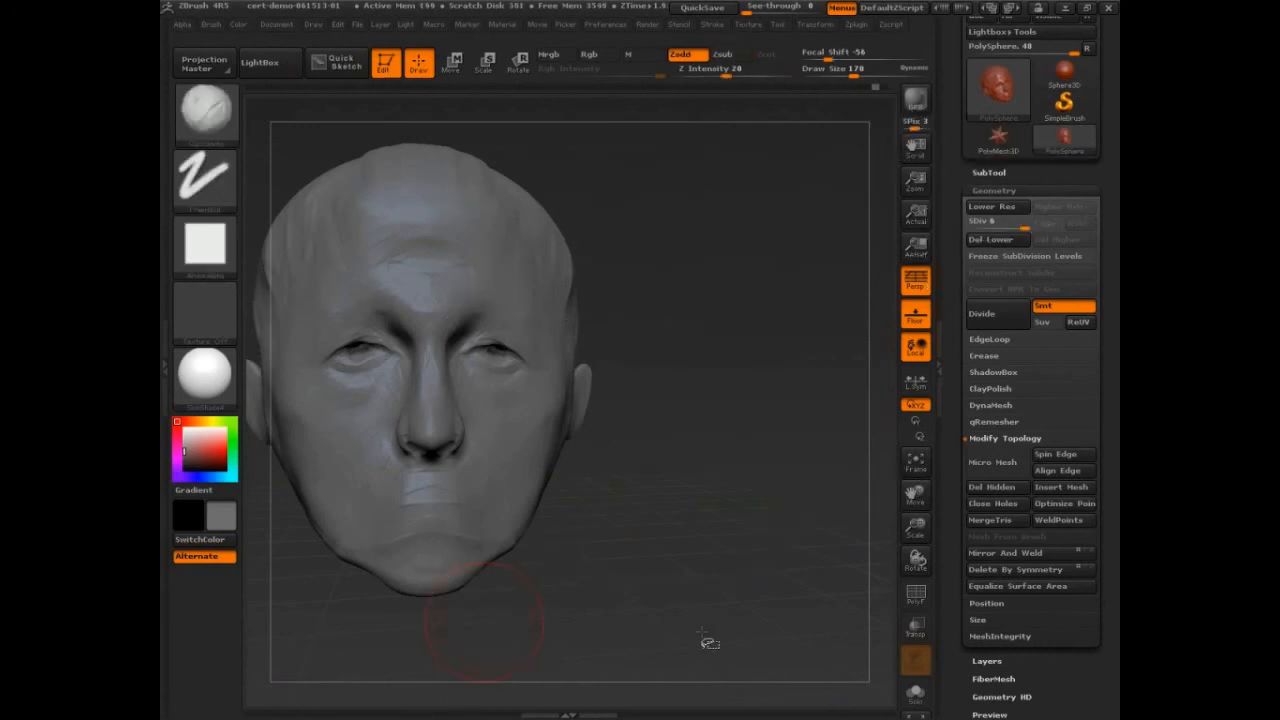
# Step the head down with Lower Res and hover the tool thumbnail to show its polygon count.
pyautogui.click(982, 312)
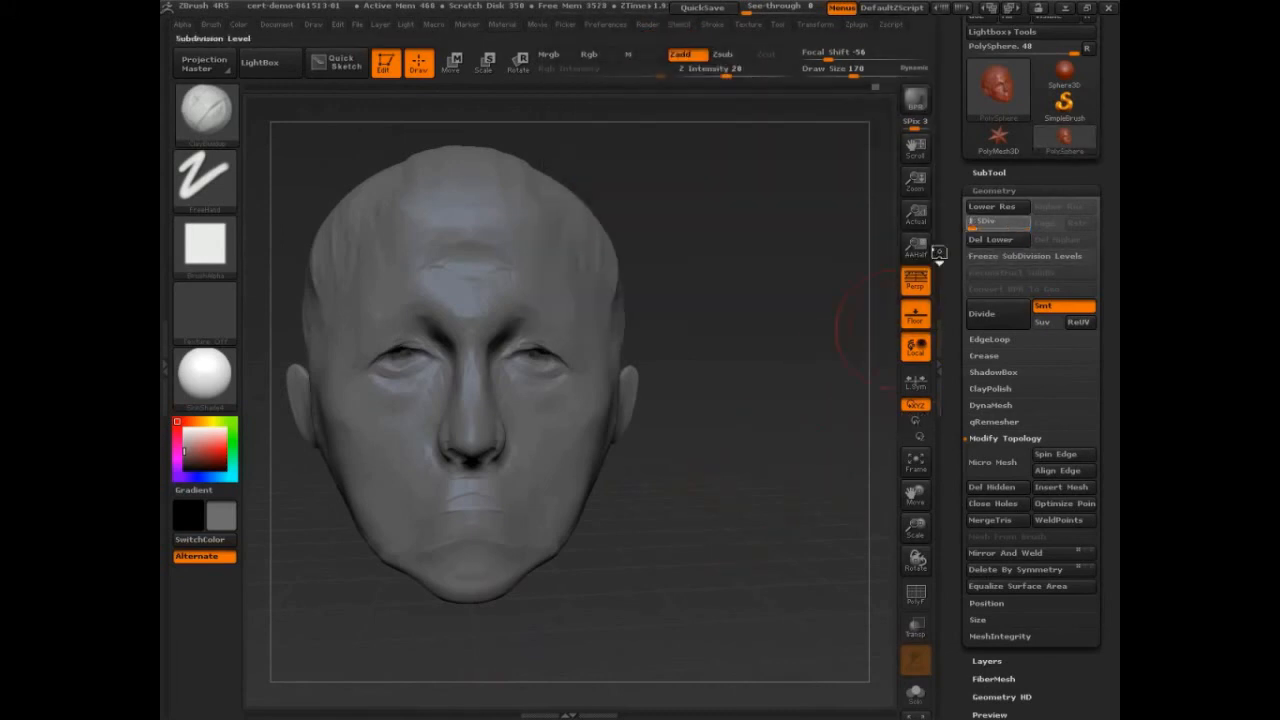
pyautogui.click(1064, 206)
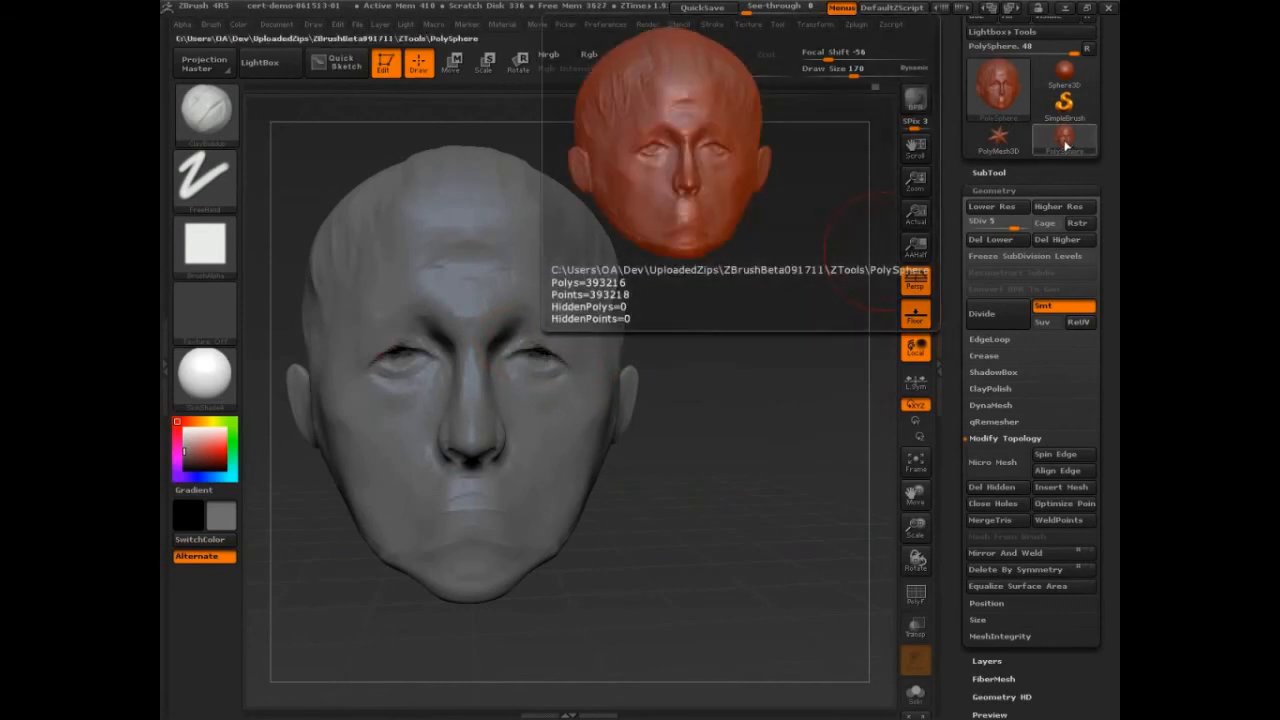
pyautogui.moveTo(1062, 148)
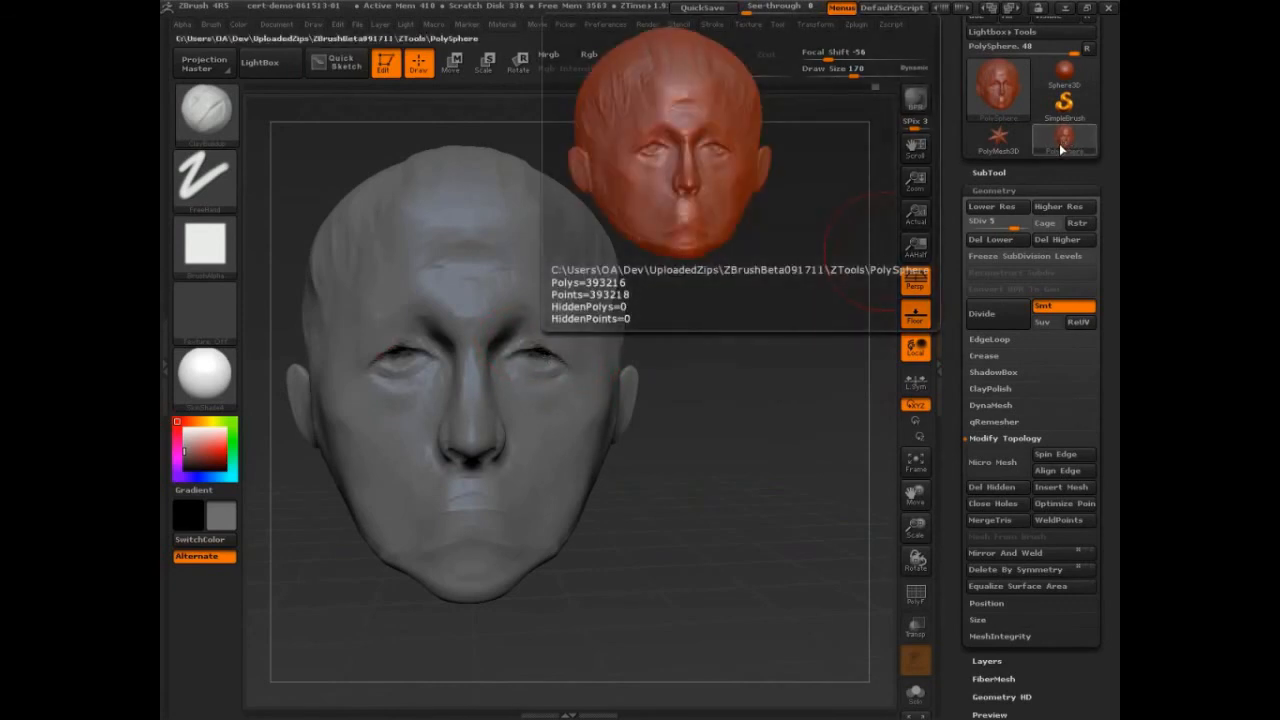